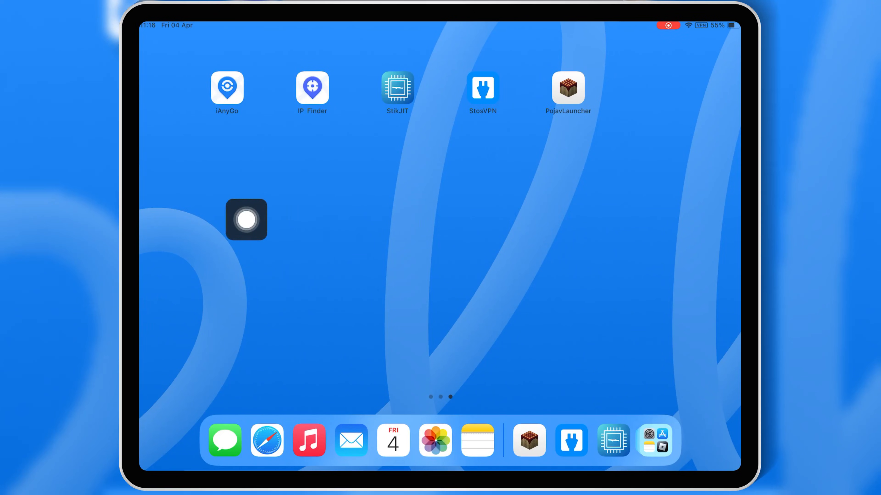
Step: Launch PojavLauncher briefly, return home, then launch StikJIT
left_click(567, 87)
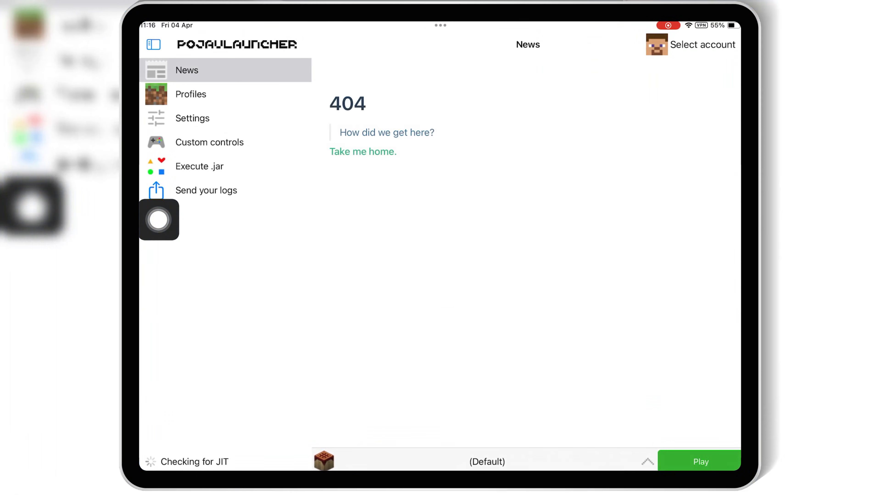
left_click_drag(159, 220, 178, 443)
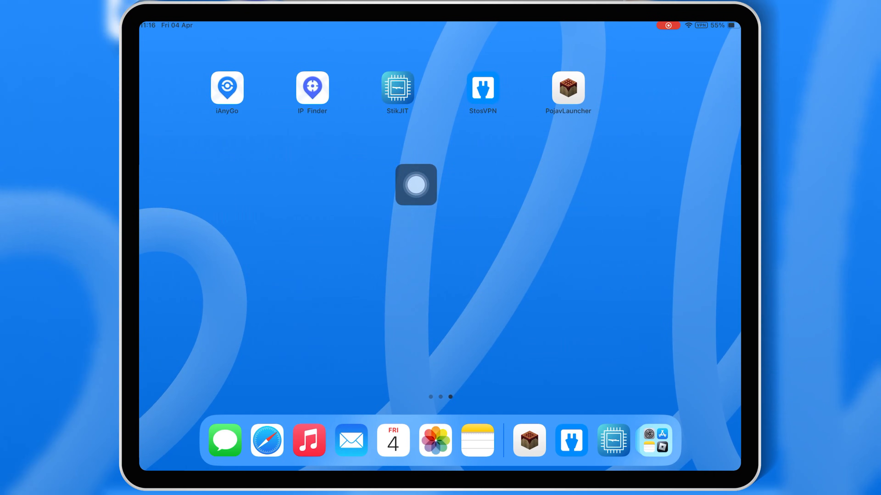
left_click(397, 87)
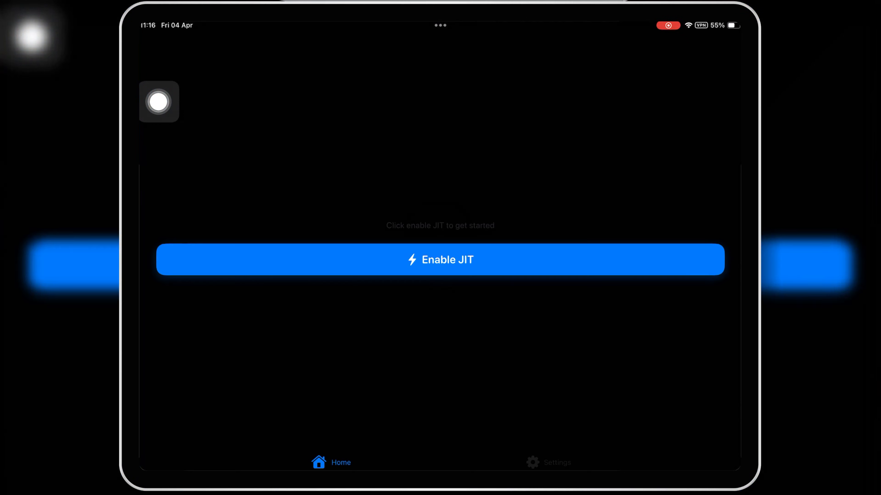
left_click_drag(159, 102, 203, 143)
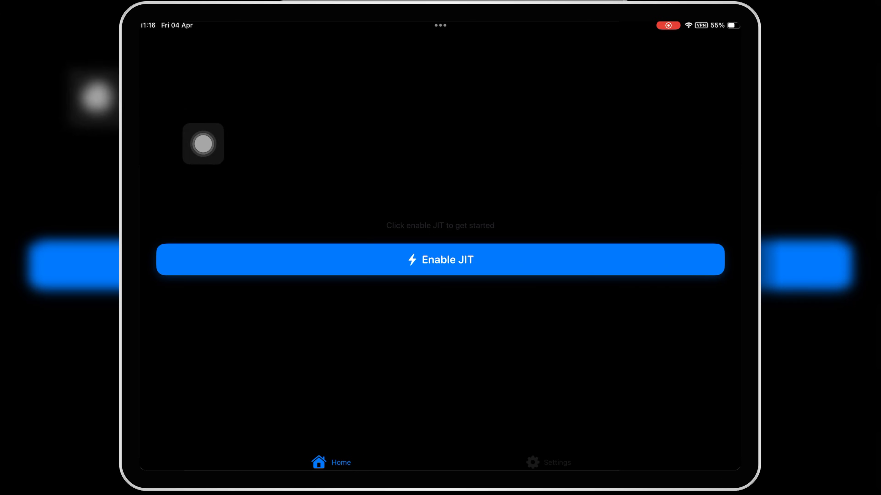
Step: Start Enable JIT and pick PojavLauncher from the Installed Apps sheet
left_click(440, 259)
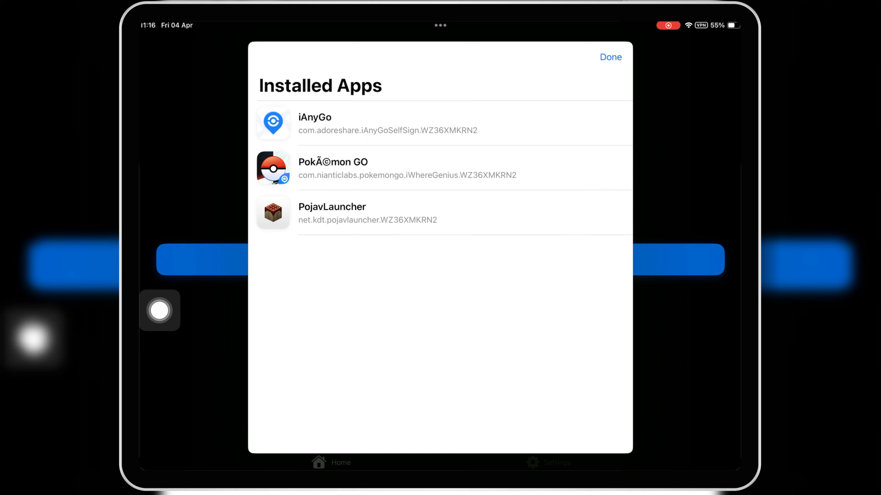
left_click(610, 57)
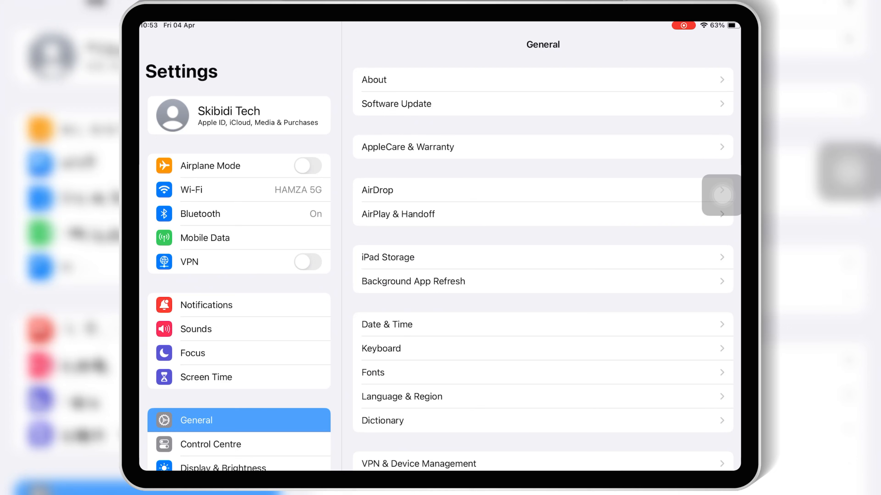
Step: View the About page showing an iPad Pro (10.5-inch) on iPadOS 17.7.1
left_click(542, 80)
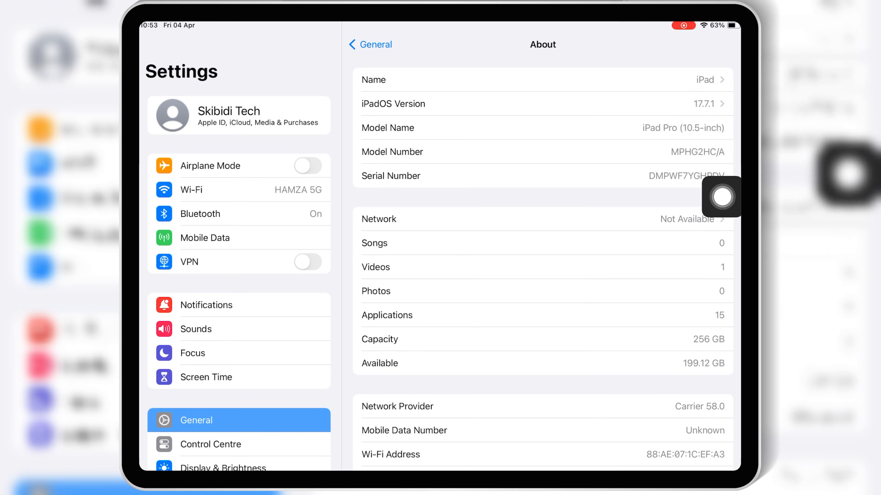
left_click(370, 44)
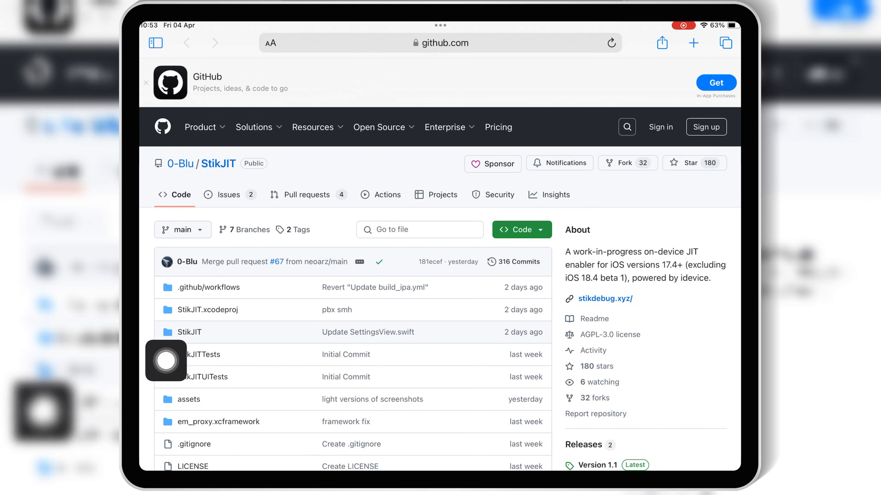
Step: Download StikJit_1.1.ipa from the GitHub release Assets and return to the home screen
scroll("down", 3)
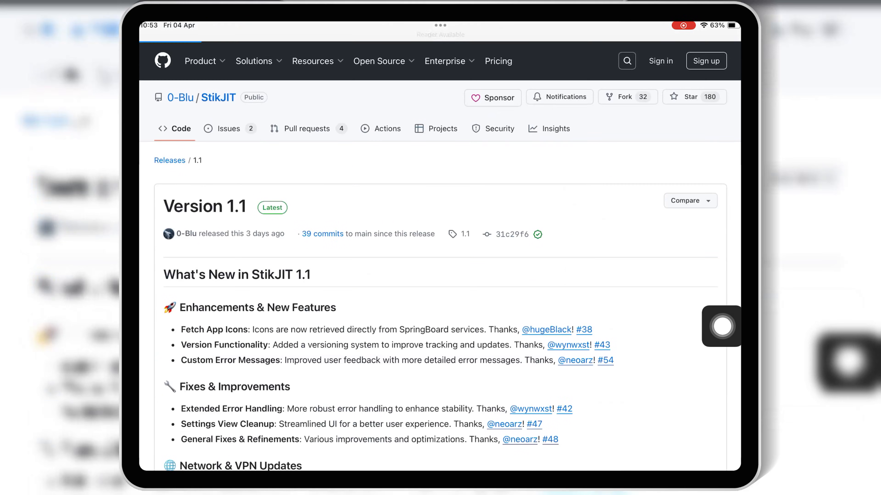
scroll("down", 3)
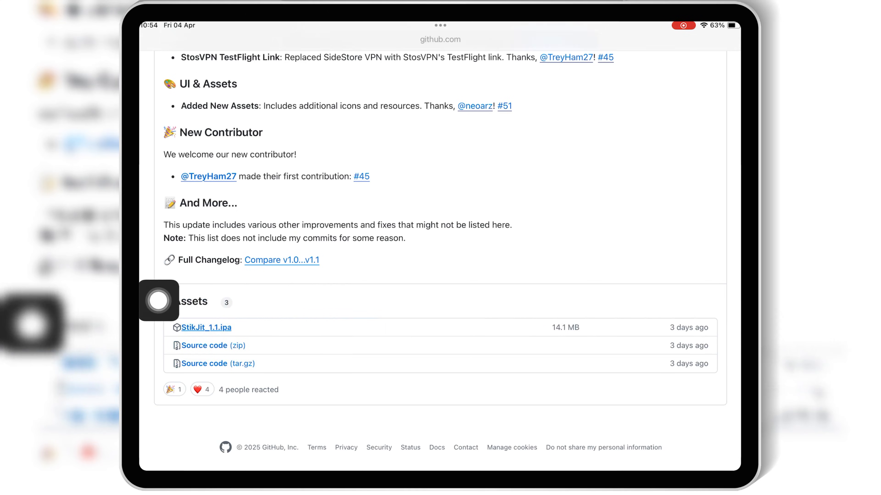
left_click(206, 327)
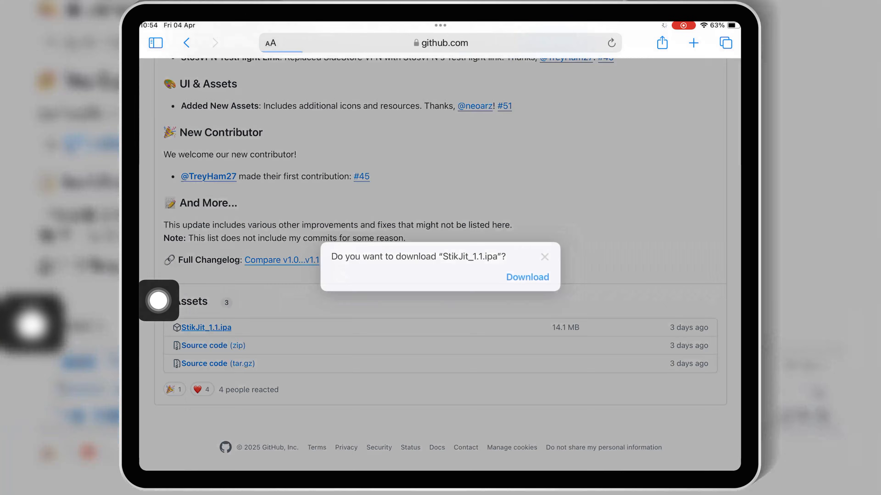
left_click(526, 277)
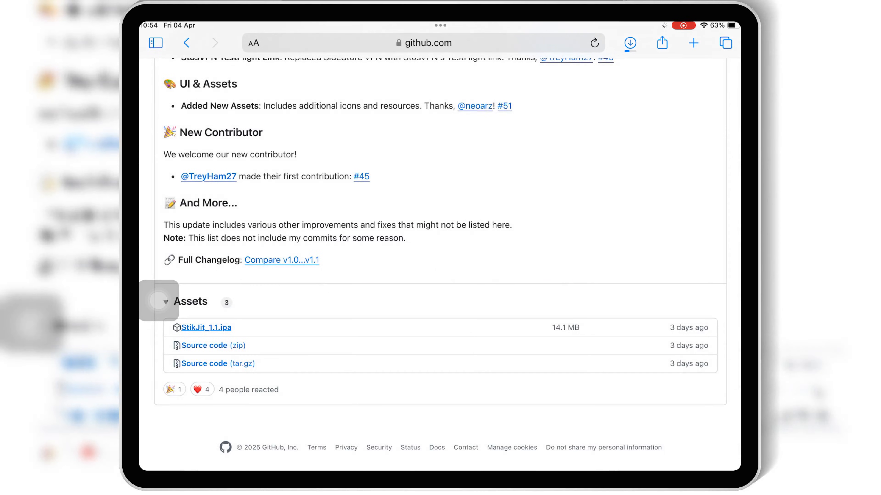
left_click(628, 42)
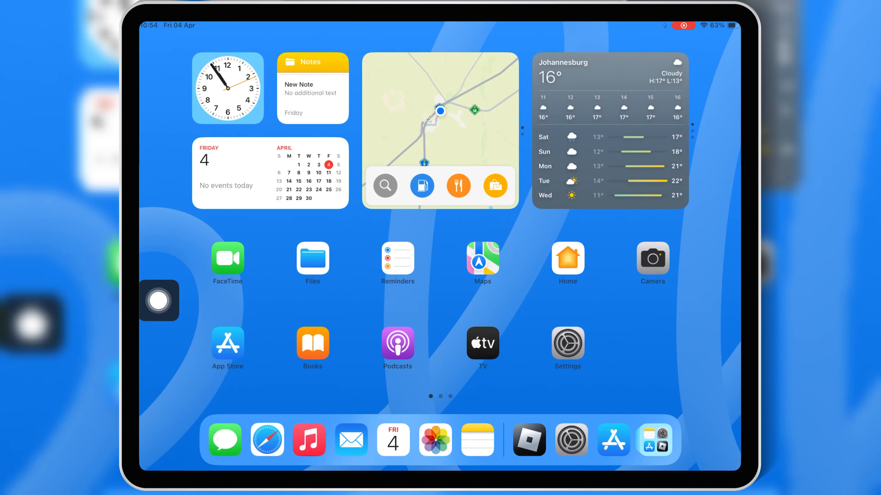
Step: Import StikJit_1.1.ipa from the Downloads folder into ESign's app library
scroll("left", 3)
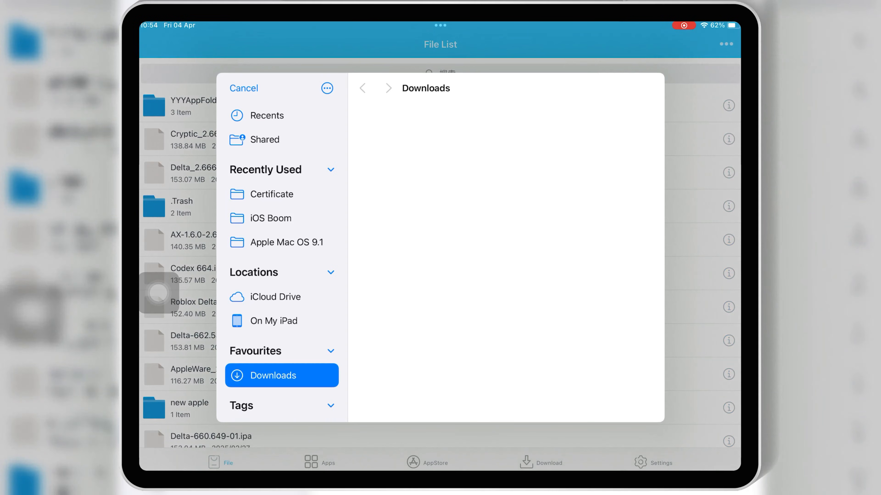
left_click(278, 375)
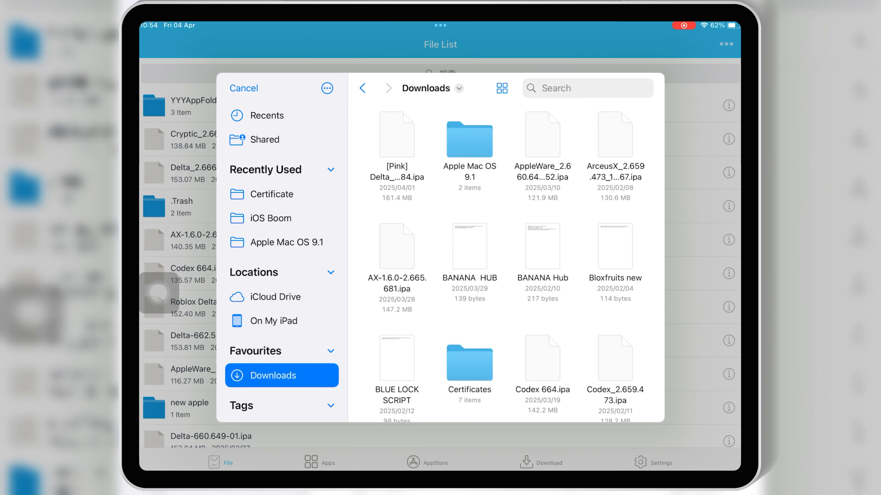
scroll("down", 3)
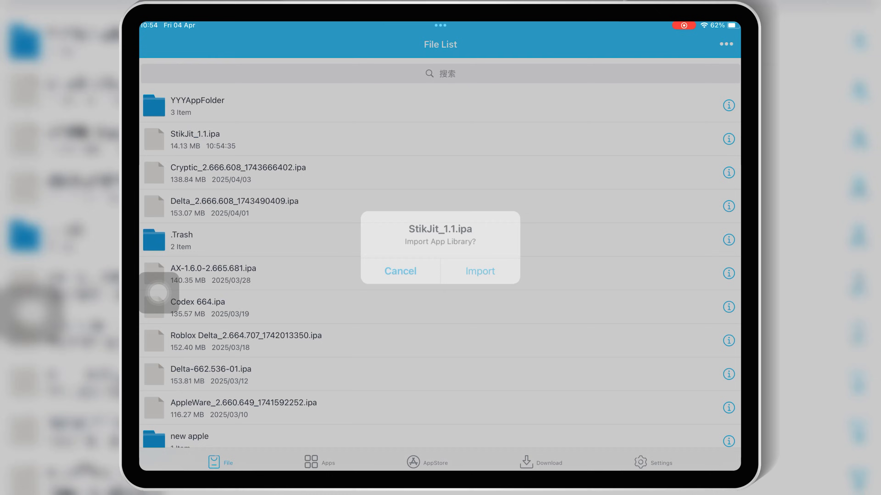
left_click(479, 271)
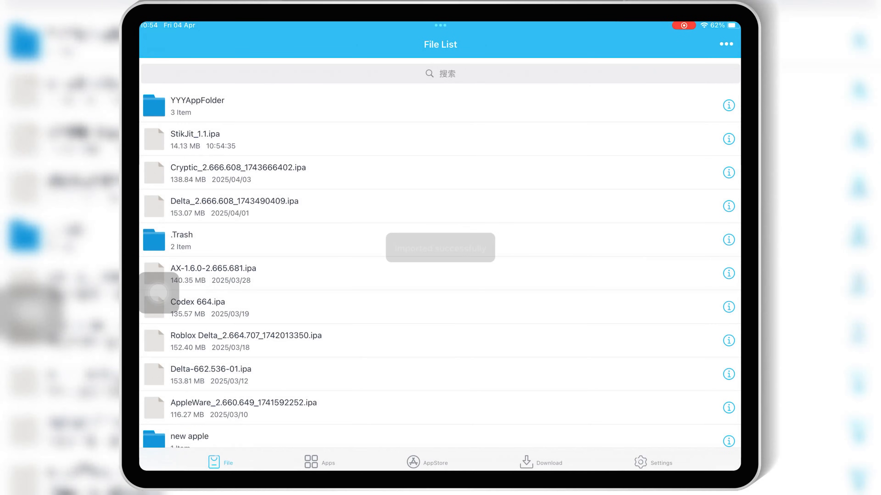
Step: Sign the imported StikJit_1.1.ipa and start installing it
left_click(195, 134)
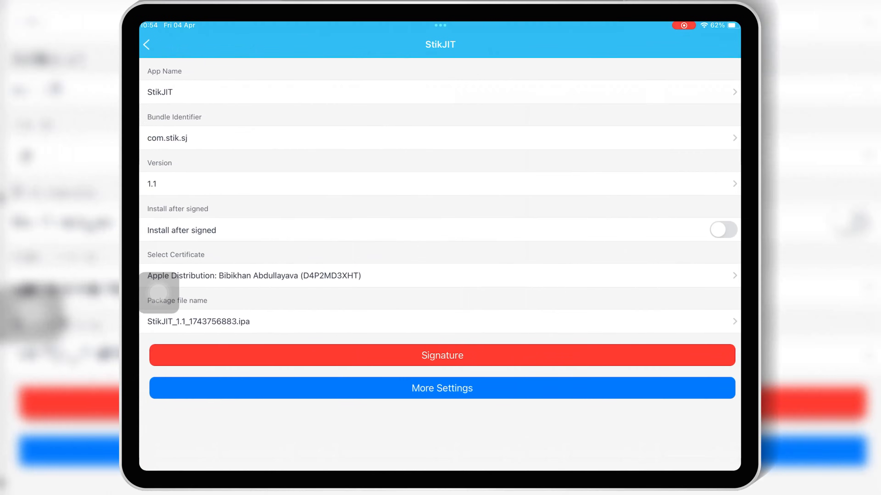
left_click(441, 355)
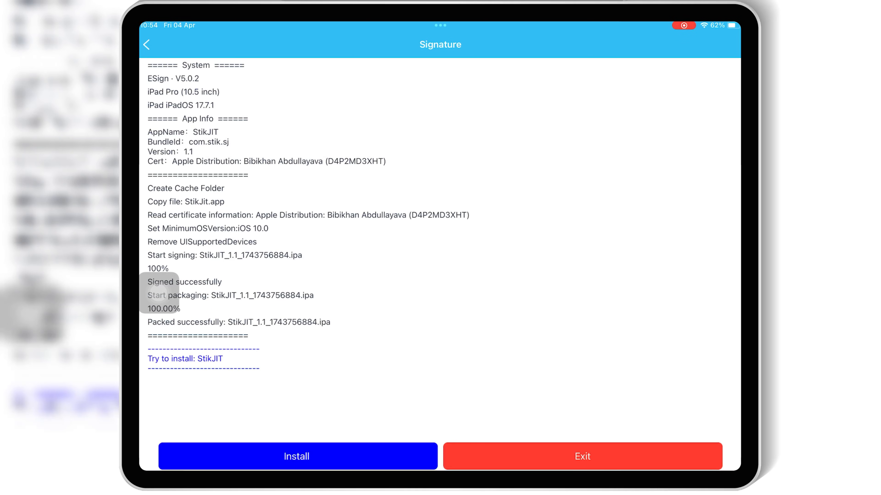
left_click(583, 456)
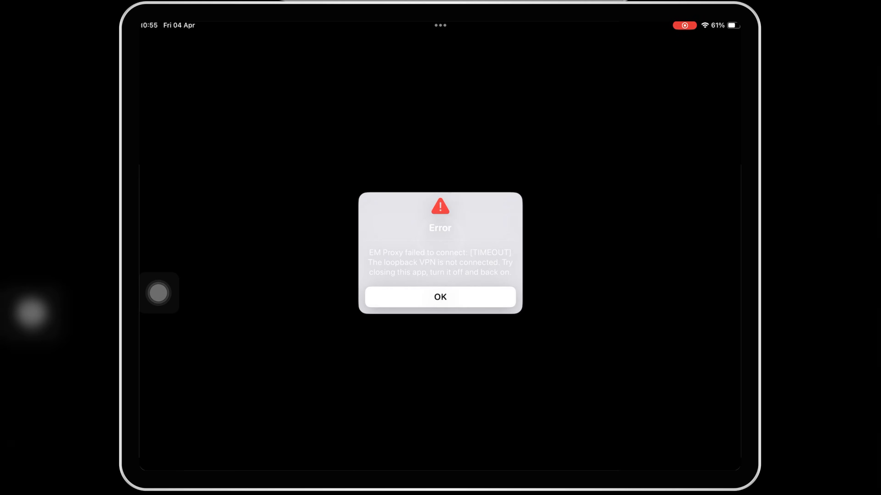
Step: Dismiss the EM Proxy error and get StosVPN from the App Store
left_click(440, 297)
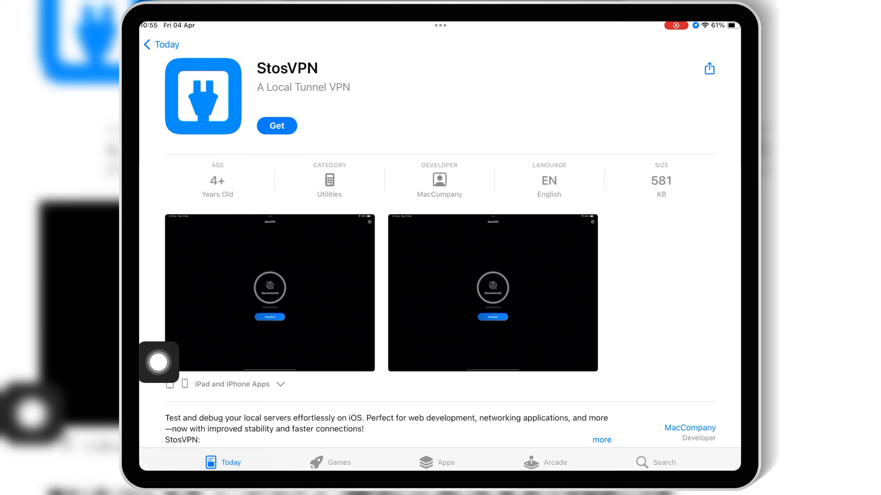
left_click(276, 125)
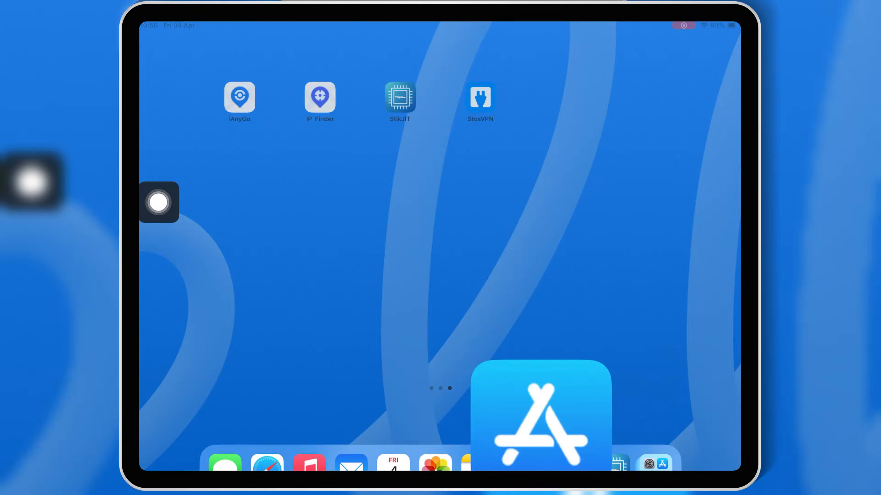
Step: Launch StosVPN, allow its VPN configuration to connect, then launch StikJIT
left_click(480, 95)
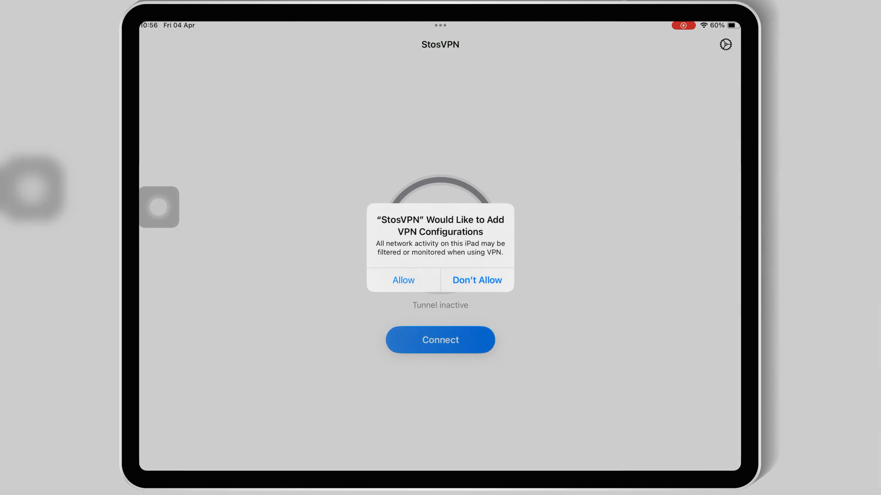
left_click(403, 280)
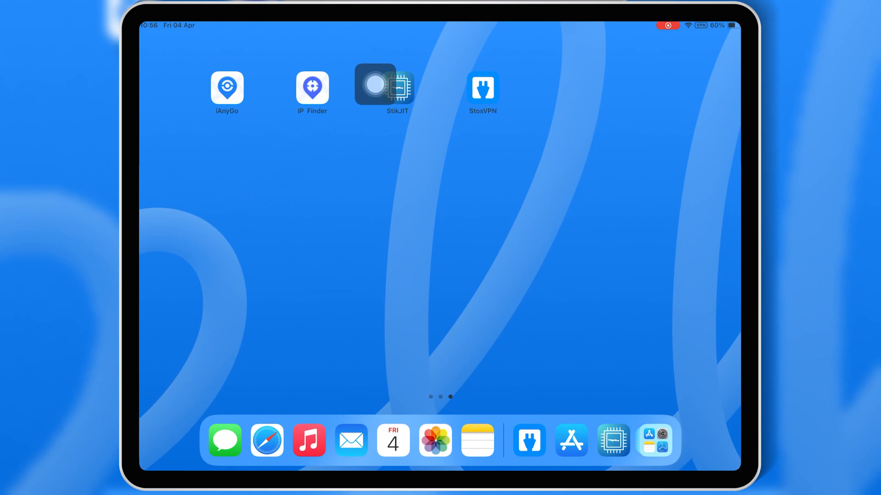
left_click(383, 87)
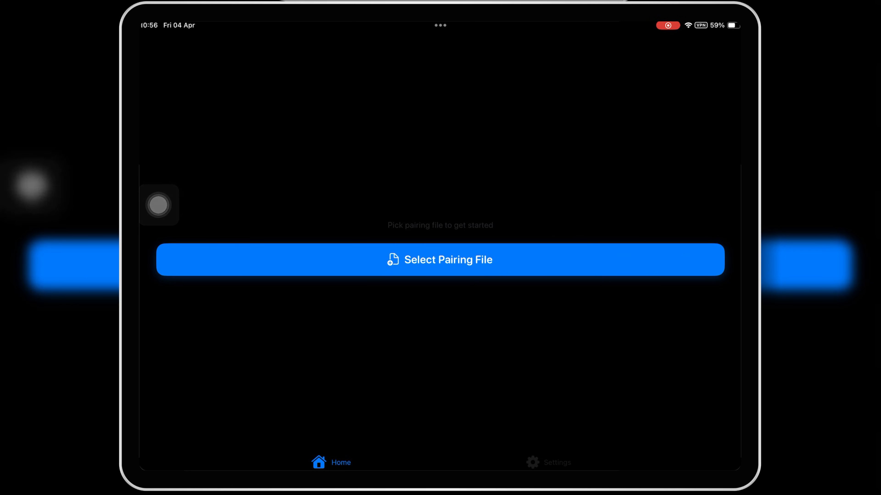
Step: Show StikJIT's settings page with the Import New Pairing File option
left_click(548, 462)
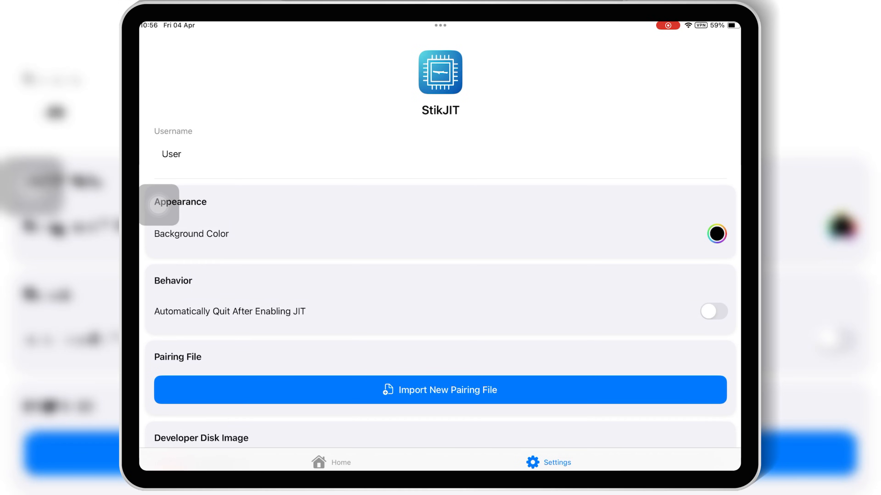
left_click(331, 462)
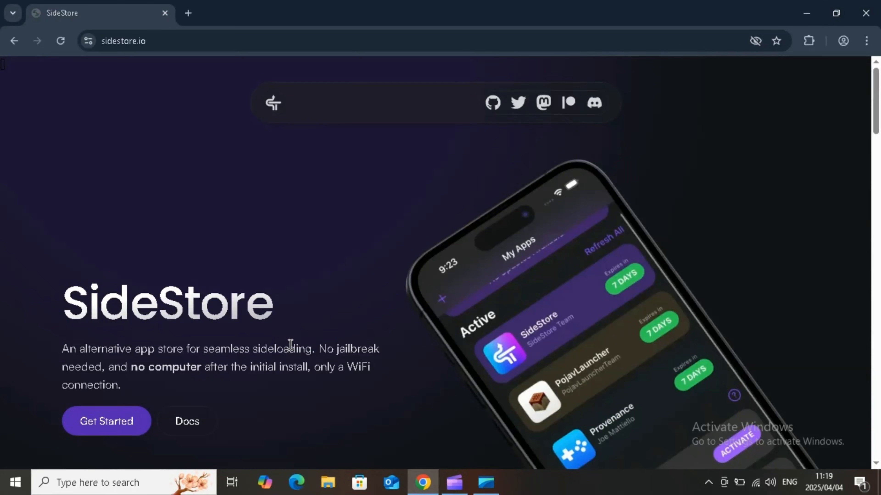
Step: Download the JitterbugPair Windows zip from the sidestore.io guide
scroll("down", 3)
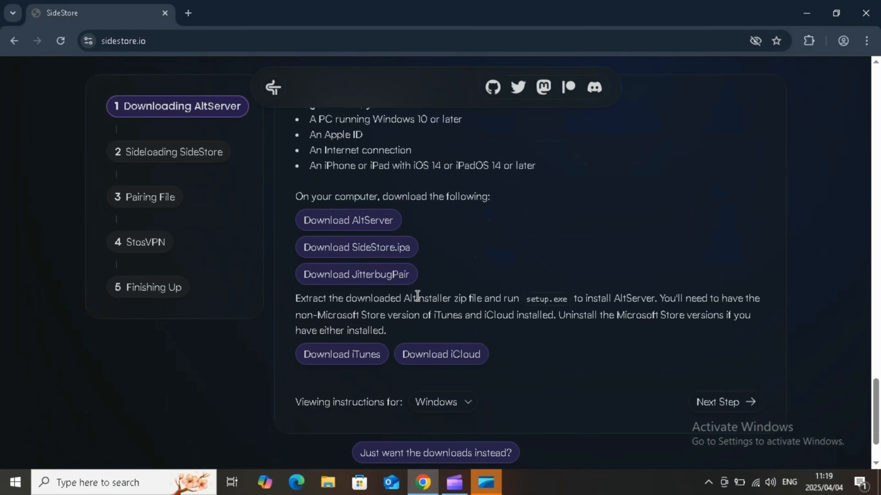
mouse_move(356, 275)
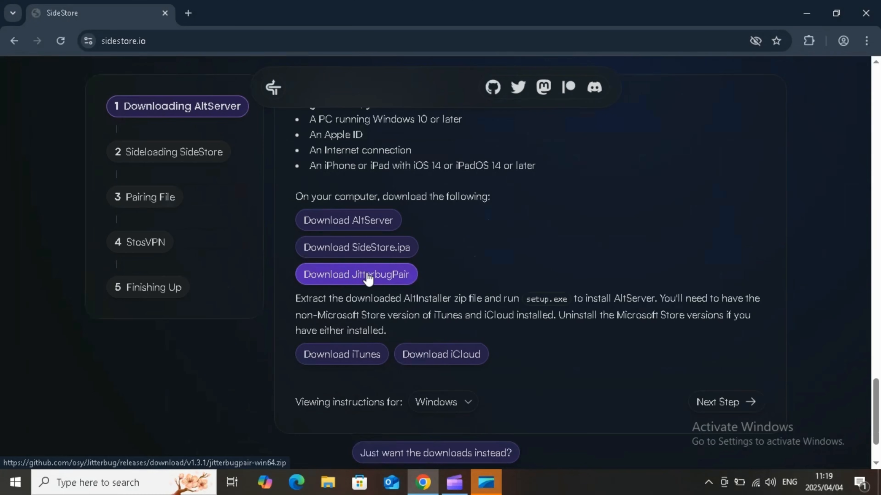
left_click(356, 275)
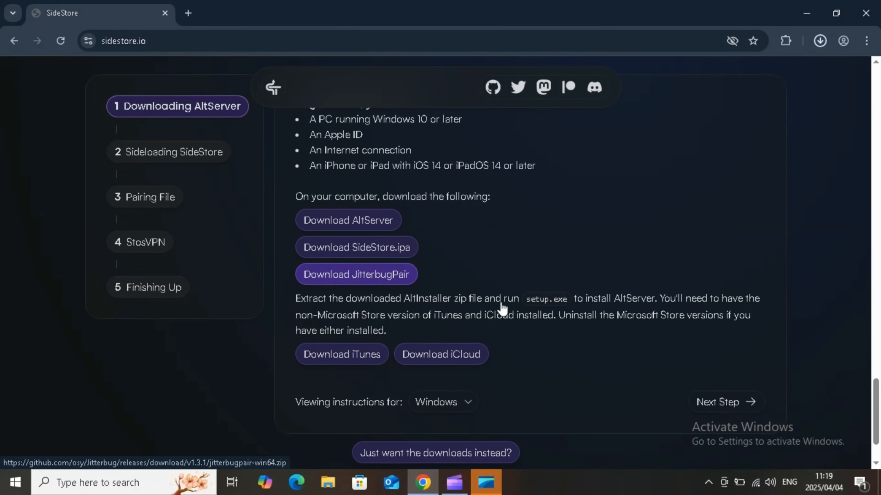
left_click(355, 274)
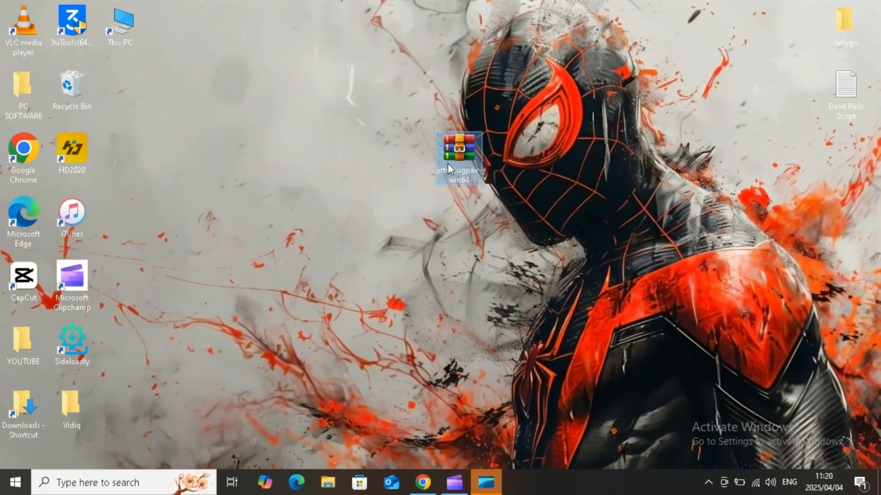
Step: Extract the jitterbugpair-win64 zip and open the extracted folder
right_click(459, 157)
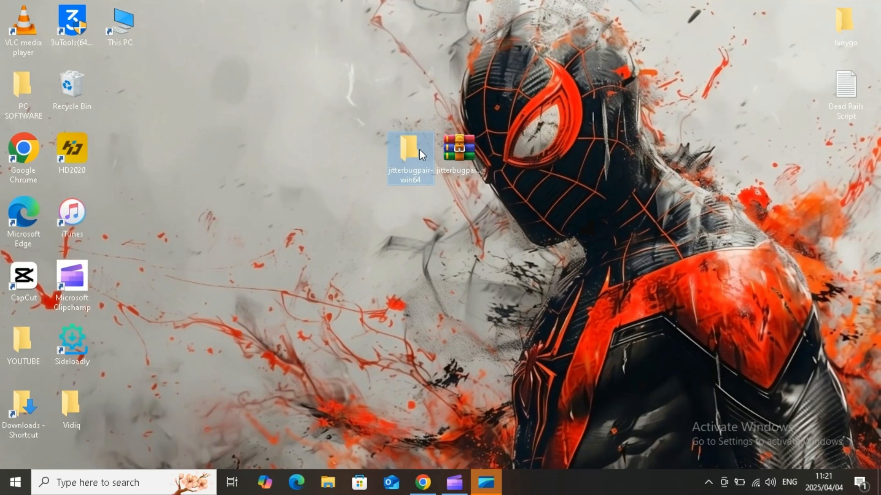
double_click(410, 147)
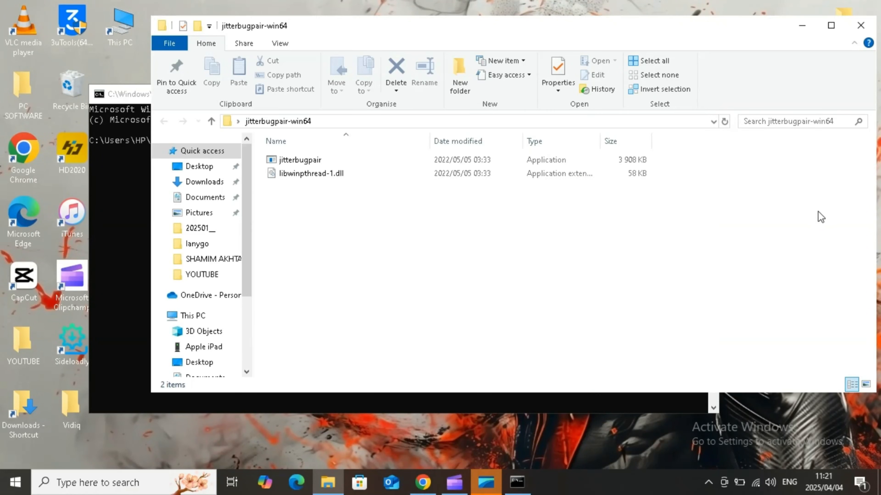
right_click(299, 159)
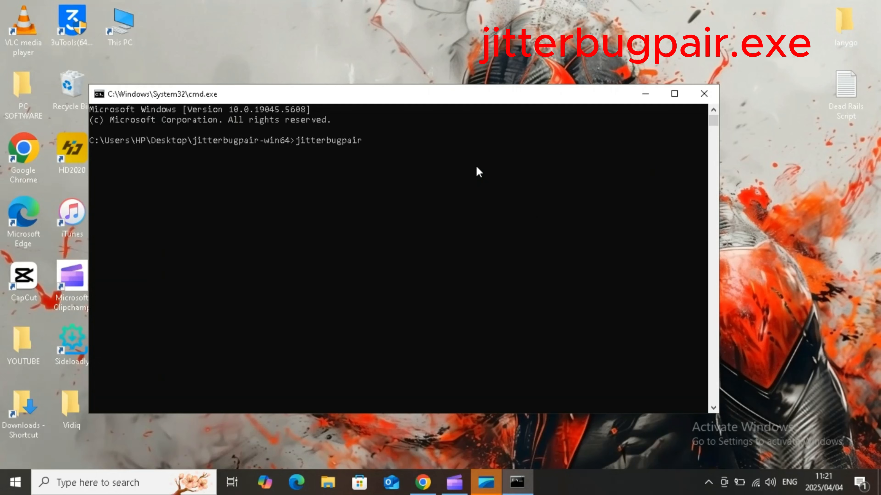
Step: Run jitterbugpair.exe, accept Trust on the iPad, and rerun it to write the .mobiledevicepairing file
type(".exe")
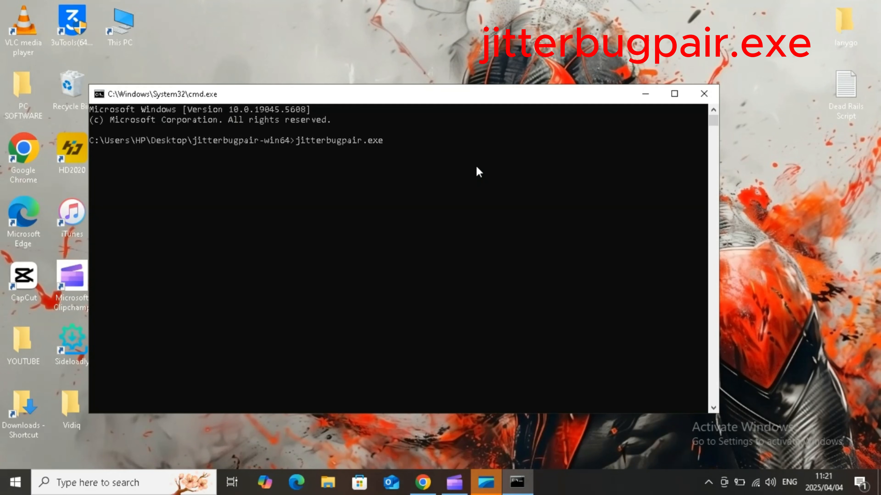
key("enter")
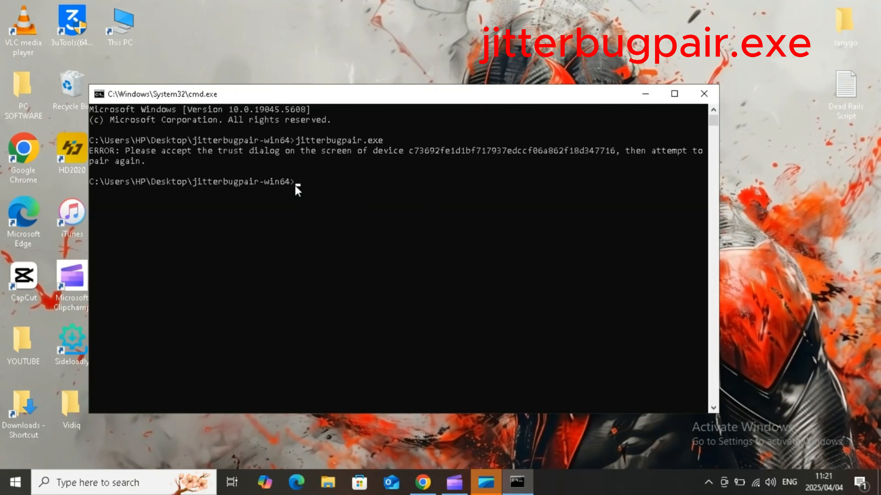
mouse_move(415, 164)
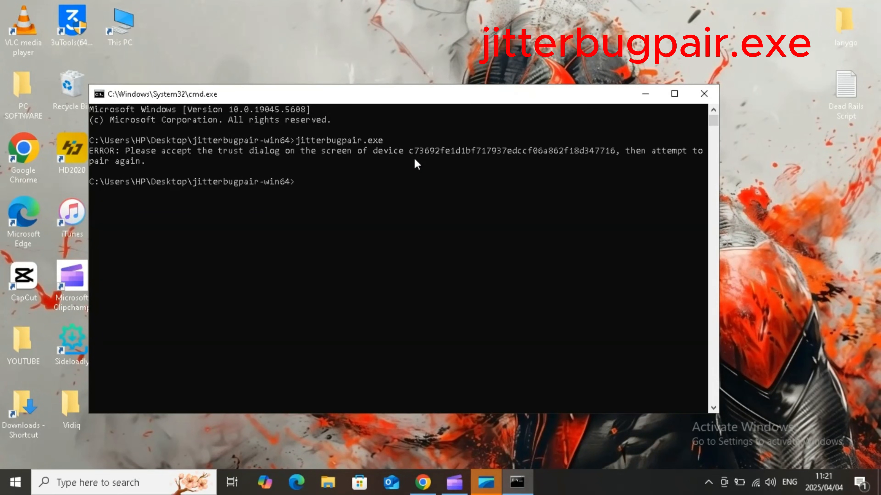
mouse_move(366, 209)
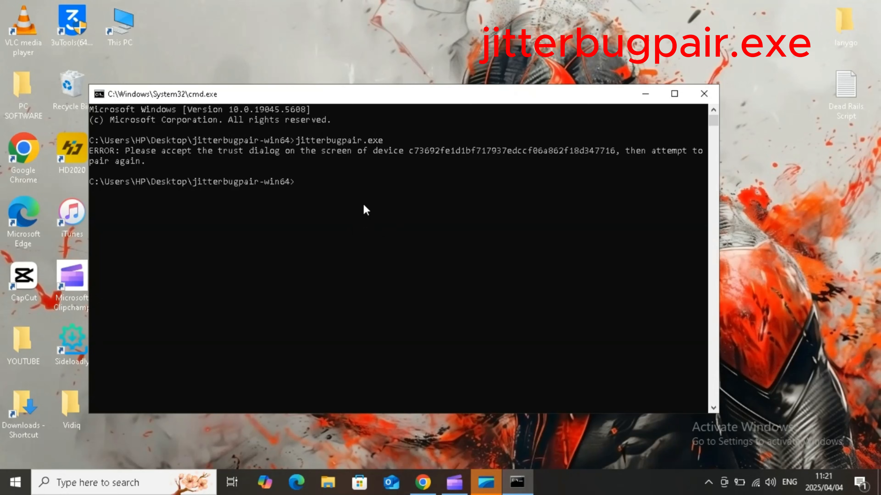
type("jitterbugpair.exe")
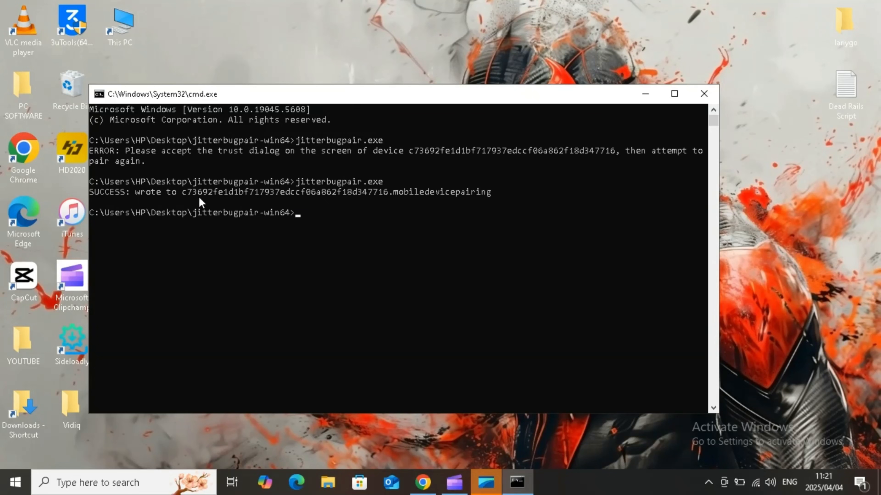
left_click(703, 93)
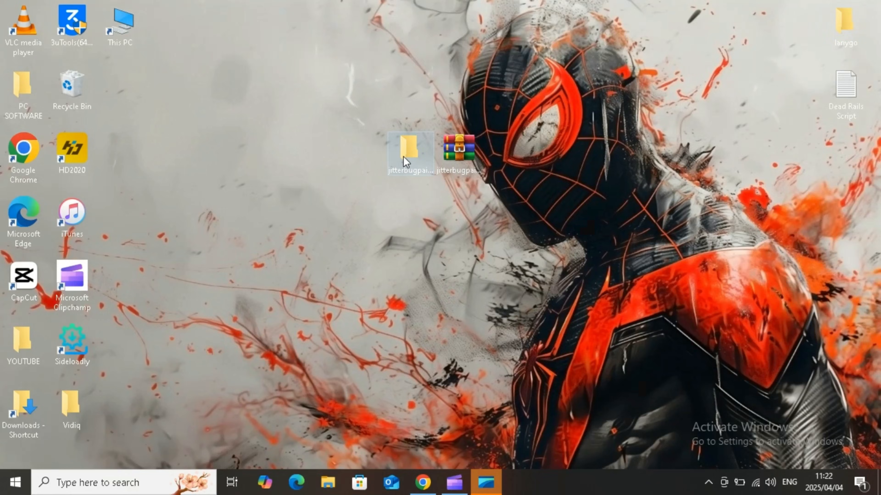
Step: Locate the new .mobiledevicepairing file inside the jitterbugpair-win64 folder and bring up its options
double_click(410, 148)
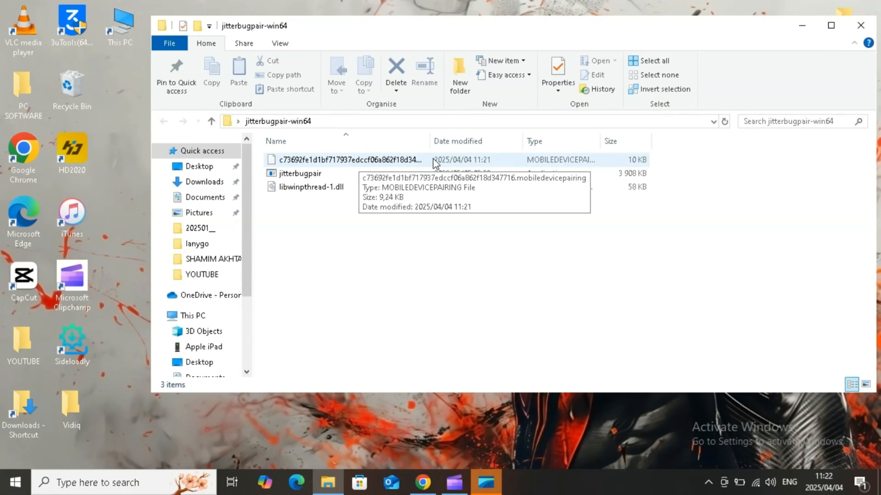
mouse_move(393, 163)
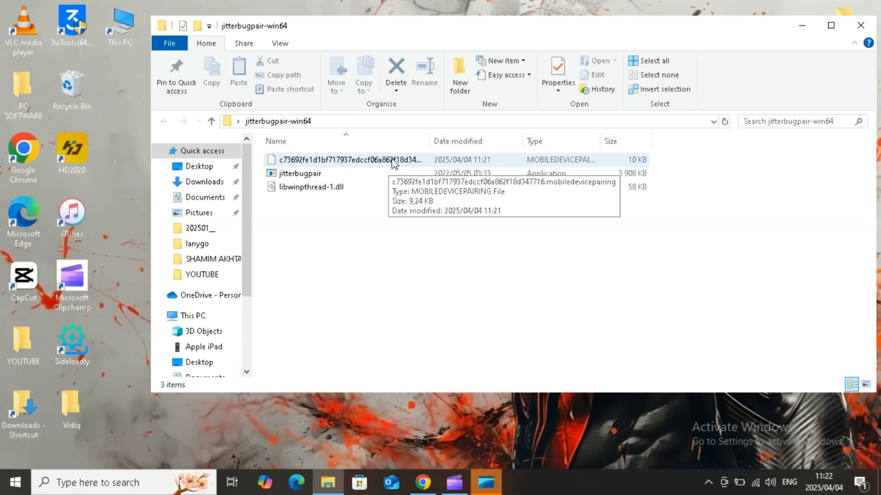
right_click(337, 161)
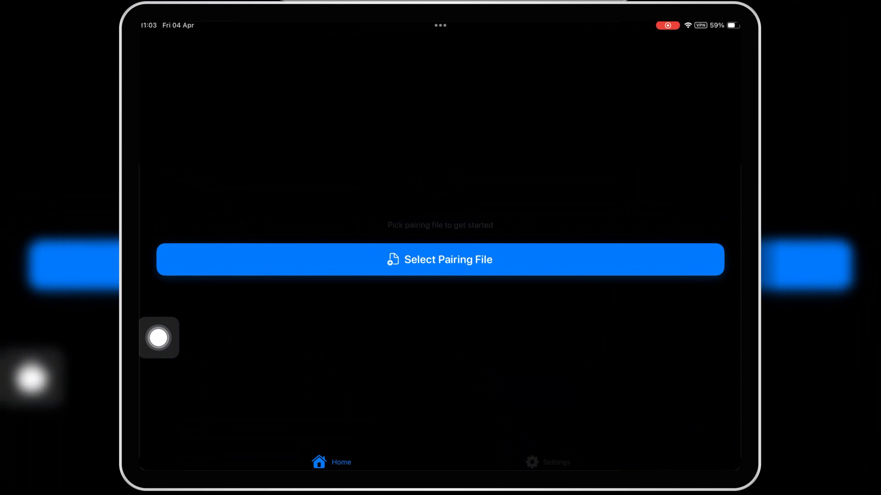
Step: Import the .mobiledevicepairing file via Select Pairing File so StikJIT offers Enable JIT
left_click(440, 260)
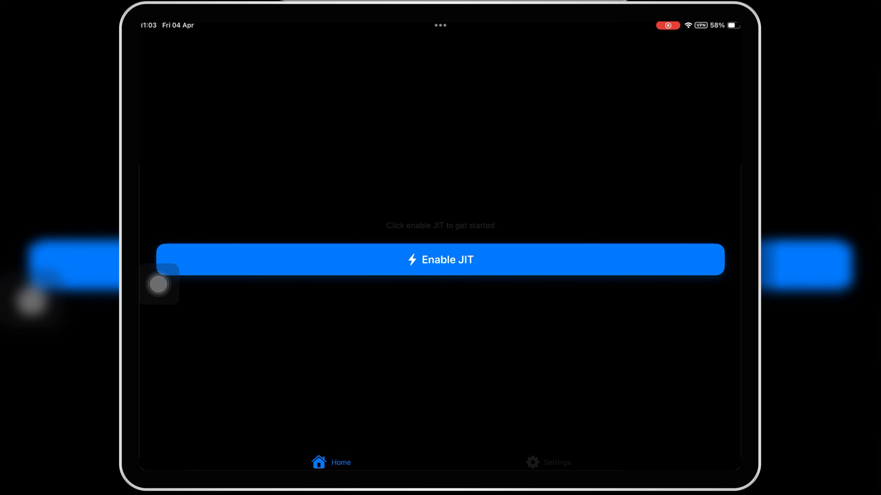
left_click(547, 462)
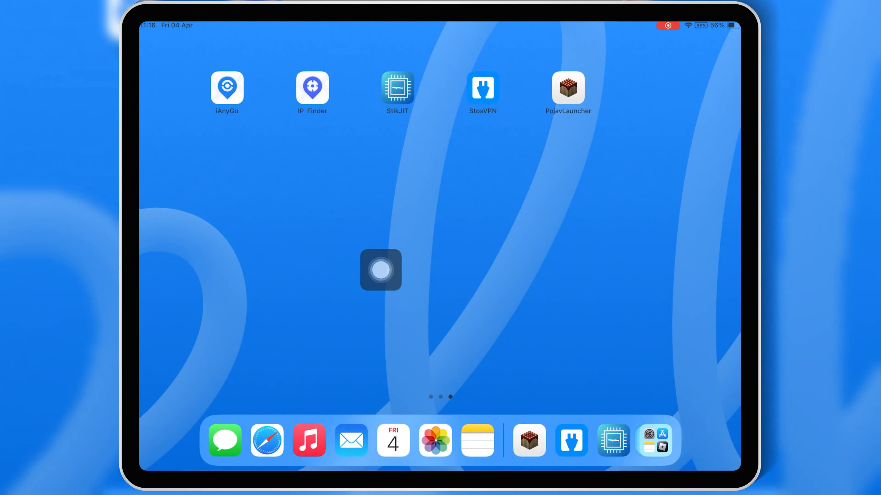
Step: Reopen StikJIT from the Home Screen and bring up the Installed Apps list with PojavLauncher via Enable JIT
left_click_drag(380, 271, 159, 220)
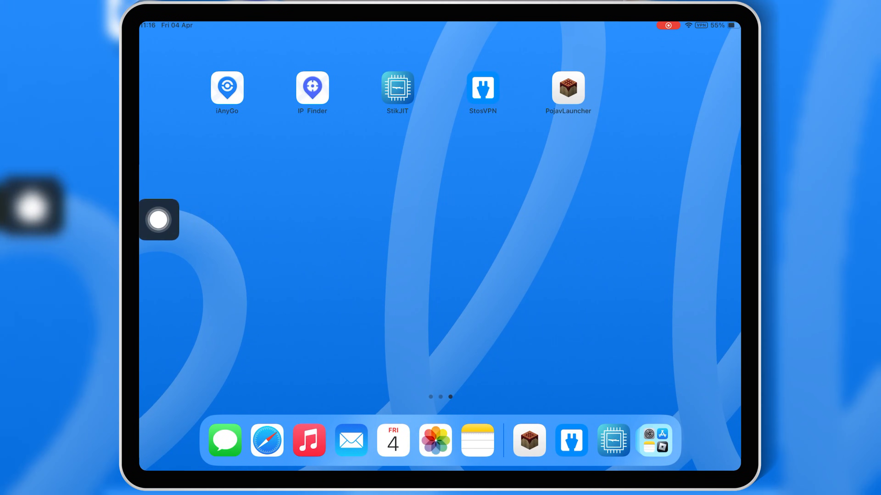
left_click(568, 87)
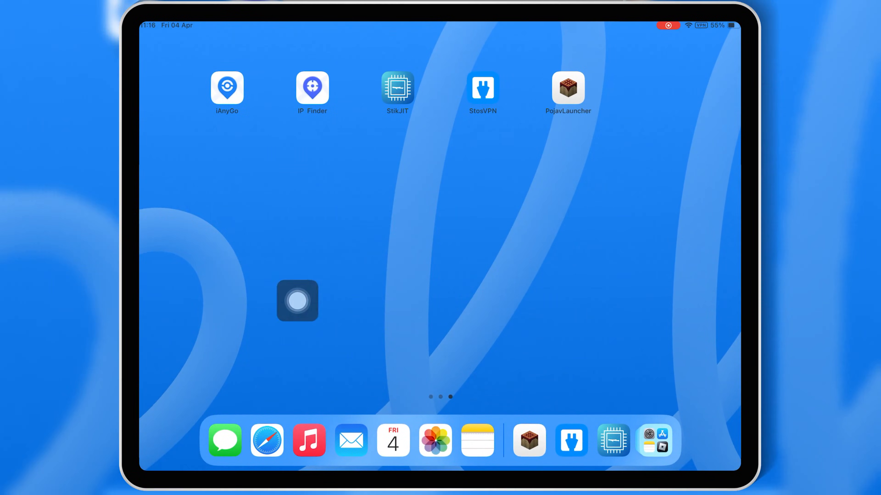
left_click(398, 87)
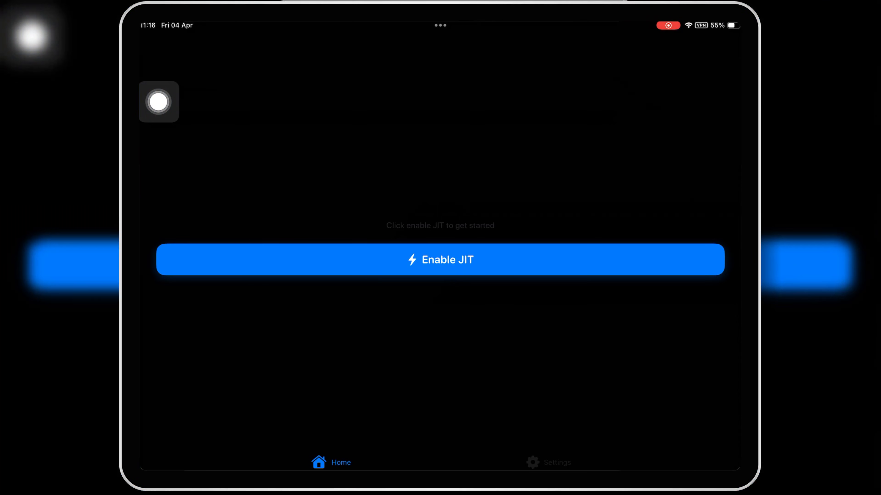
left_click(440, 260)
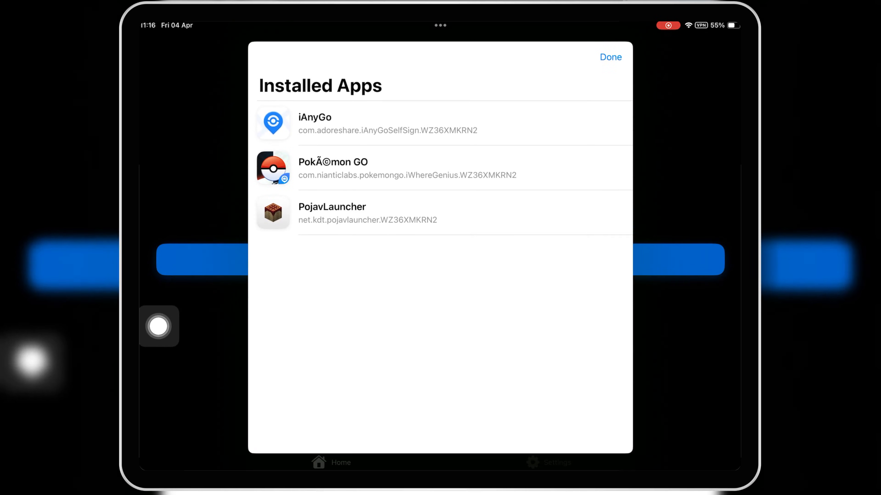